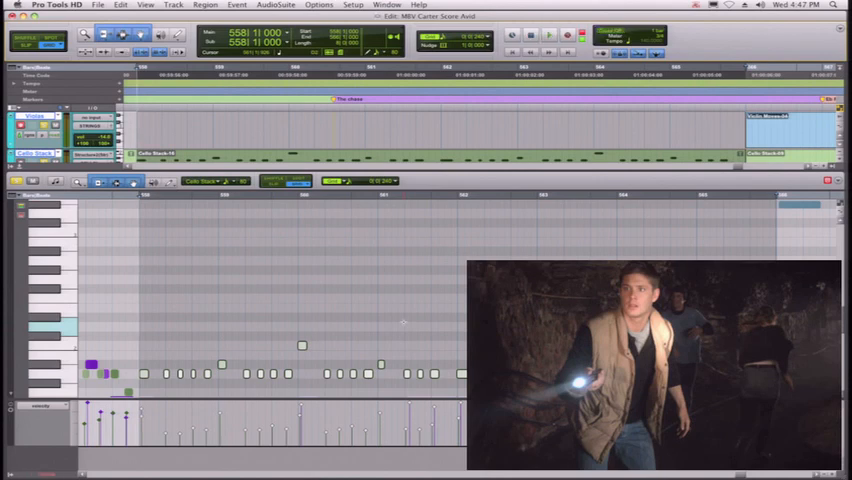
Fix the wrong Cello Stack notes in the MIDI Editor, adding the Violas part.
left_click(548, 34)
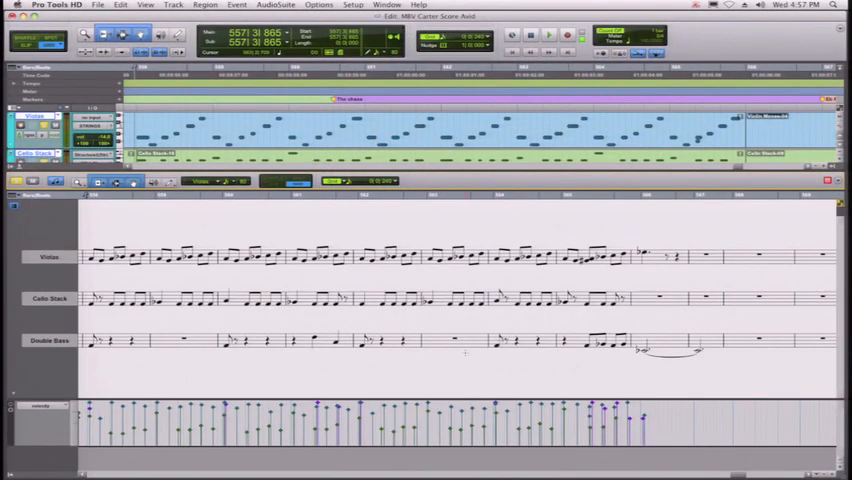
mouse_move(463, 357)
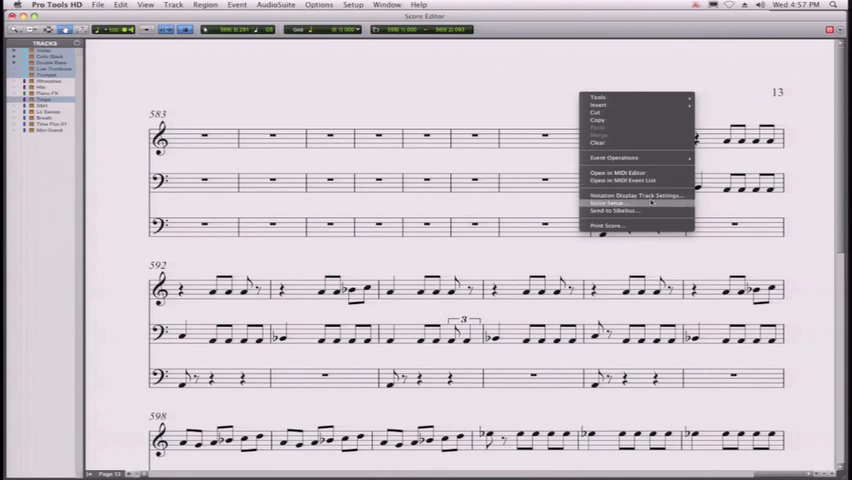
Open Score Setup showing the title "MVB Chase", composer and layout settings.
left_click(610, 202)
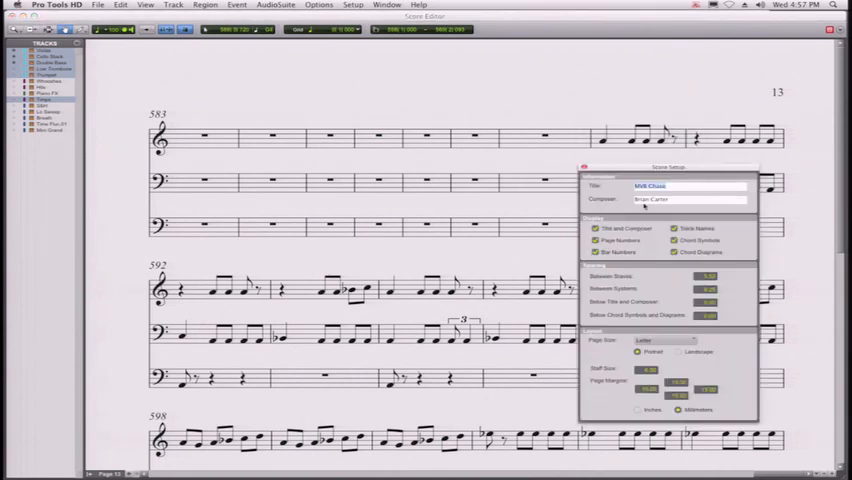